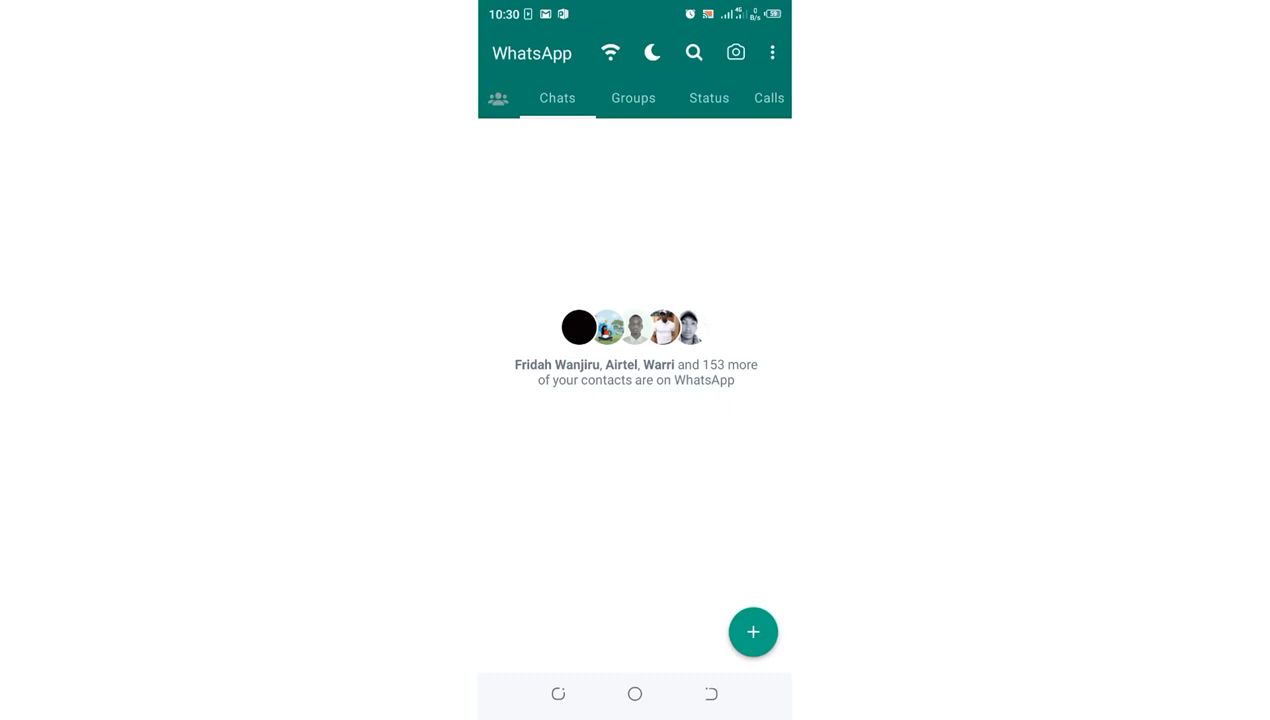
Step: Reach GBSettings > Privacy And Security and scroll to the Security lock options
{"action": "left_click", "coordinate": [772, 52]}
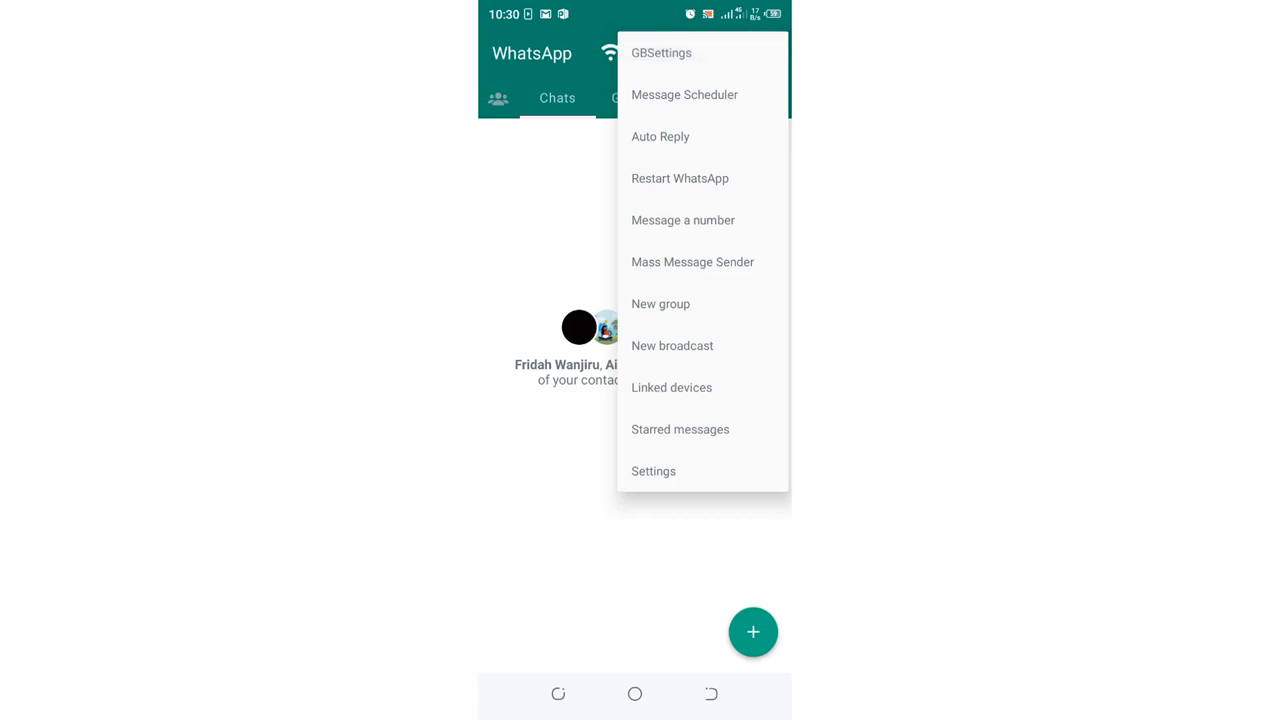
{"action": "left_click", "coordinate": [652, 472]}
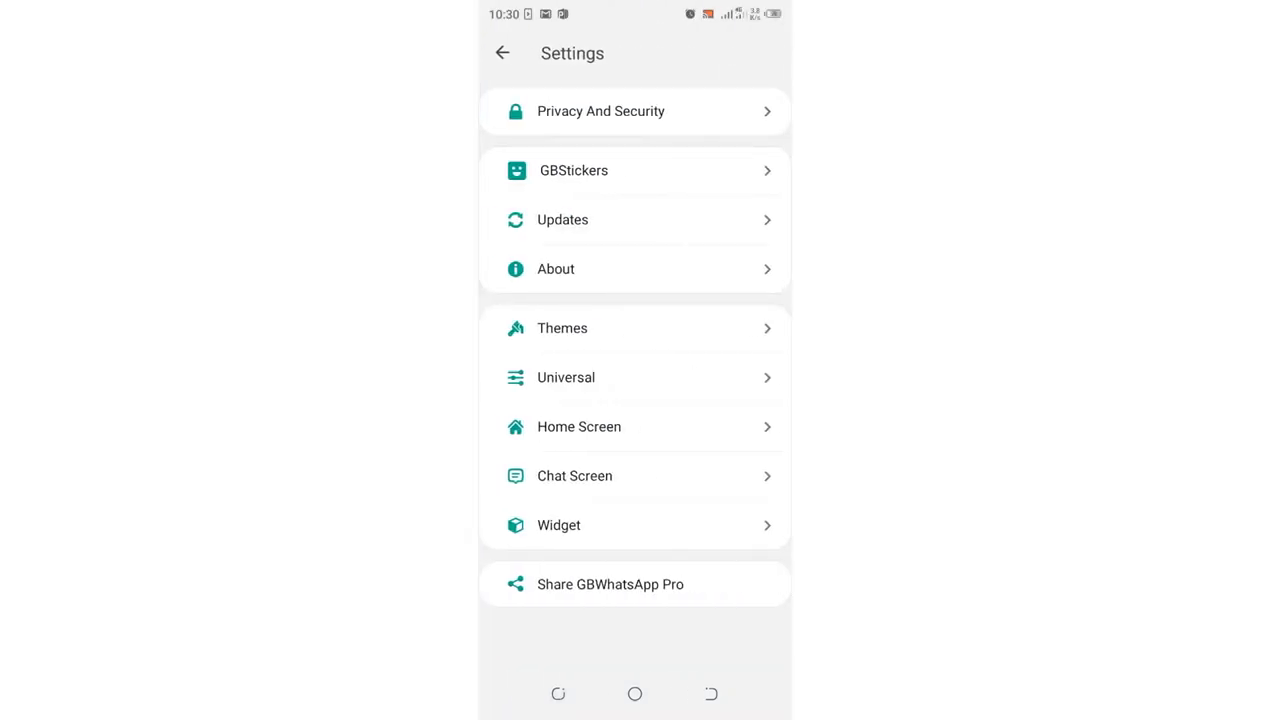
{"action": "left_click", "coordinate": [600, 112]}
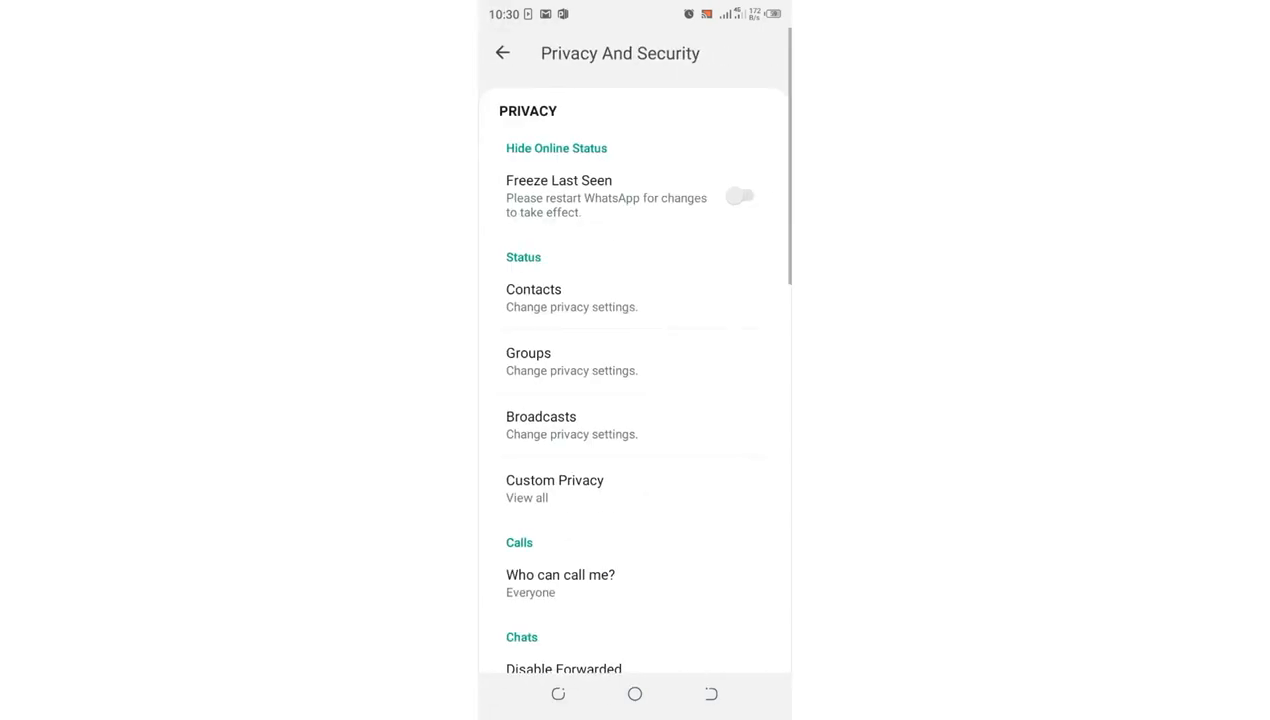
{"action": "scroll", "scroll_direction": "down", "scroll_amount": 3}
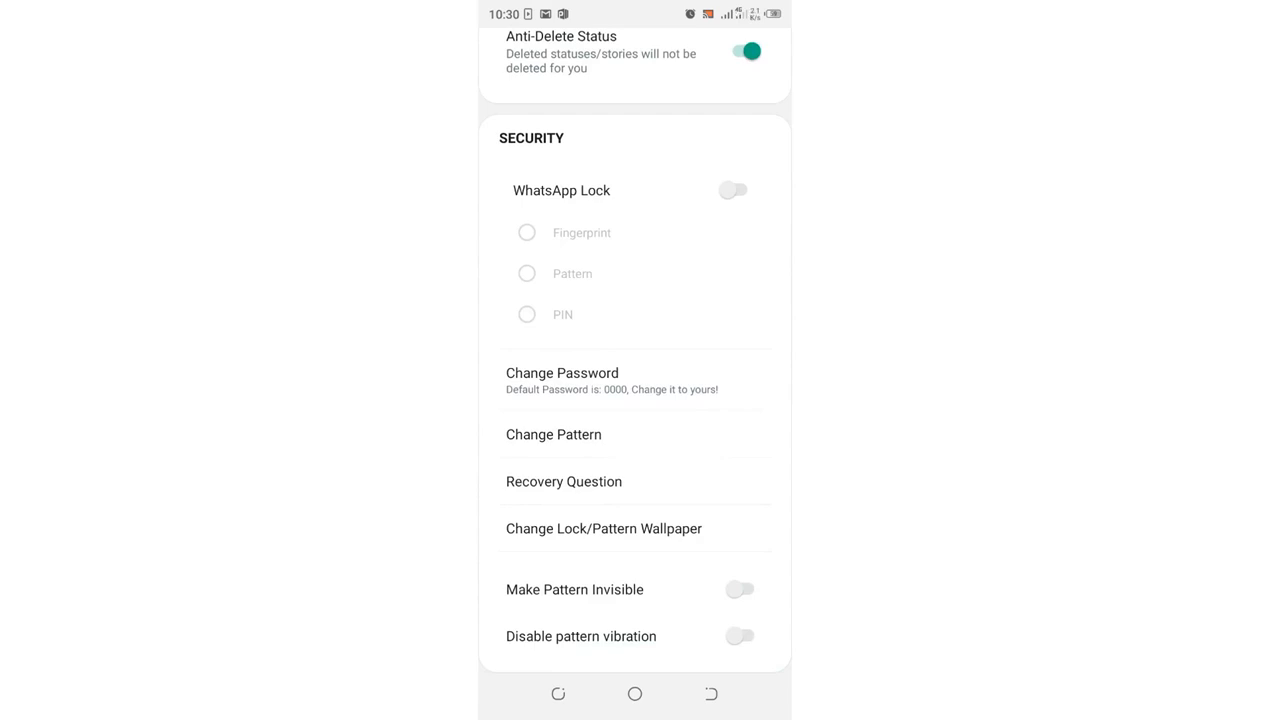
{"action": "left_click", "coordinate": [564, 480]}
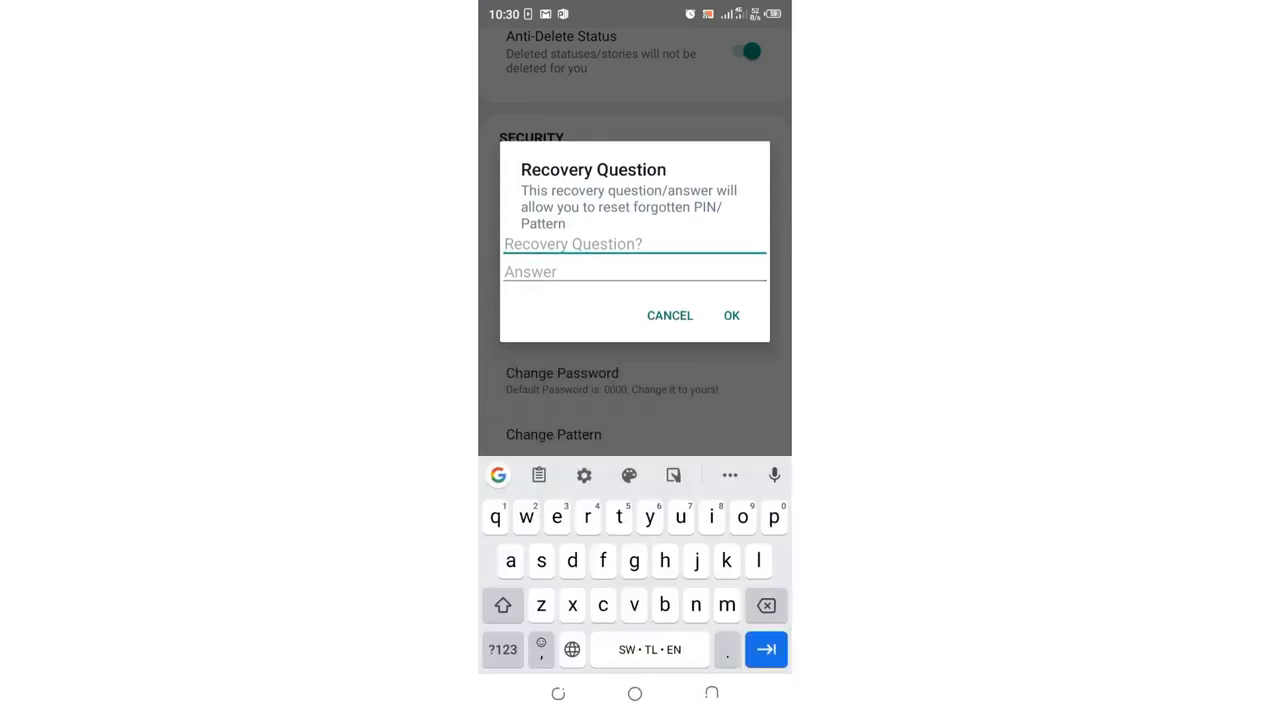
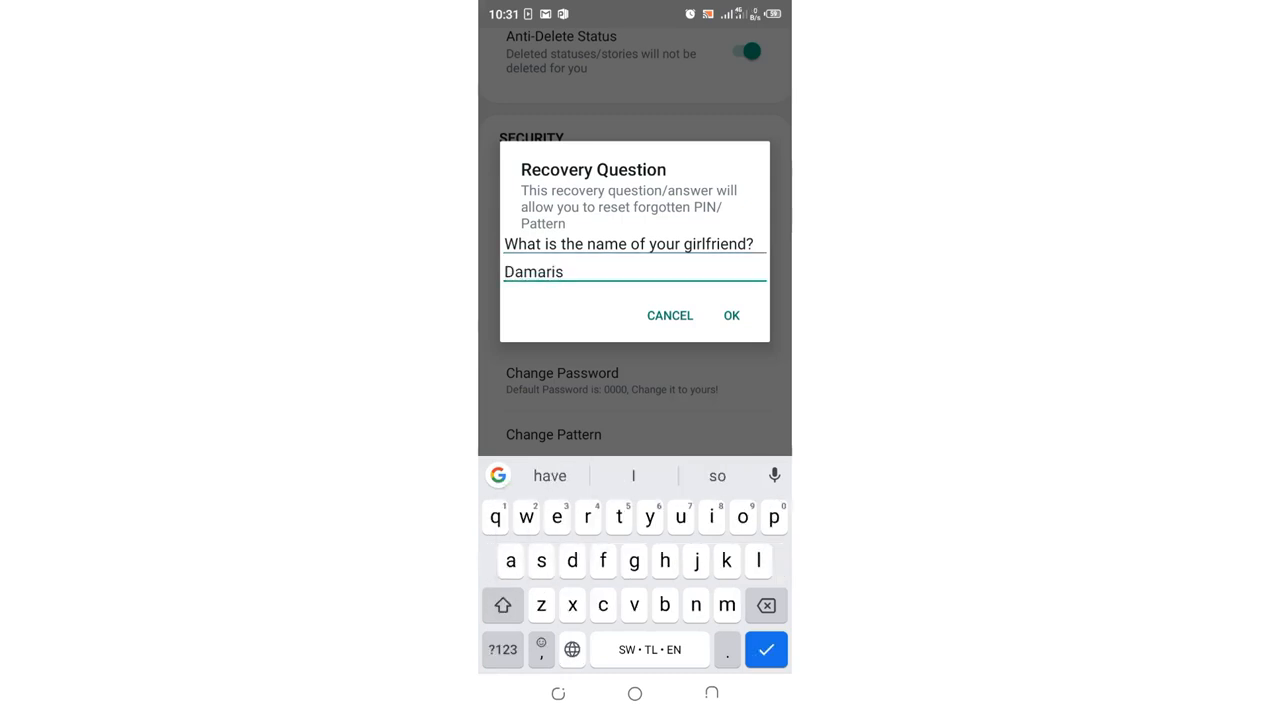
{"action": "left_click", "coordinate": [732, 316]}
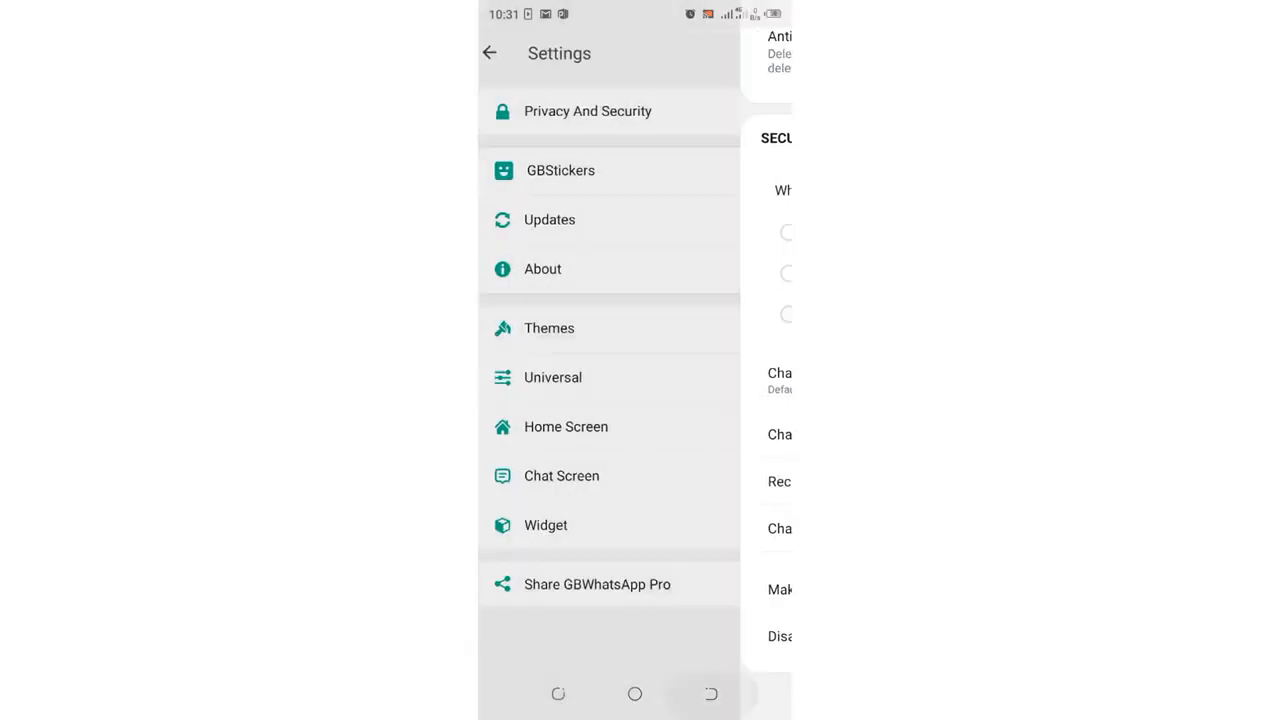
Step: Back out of the settings so the app returns to its pattern lock screen
{"action": "left_click", "coordinate": [488, 52]}
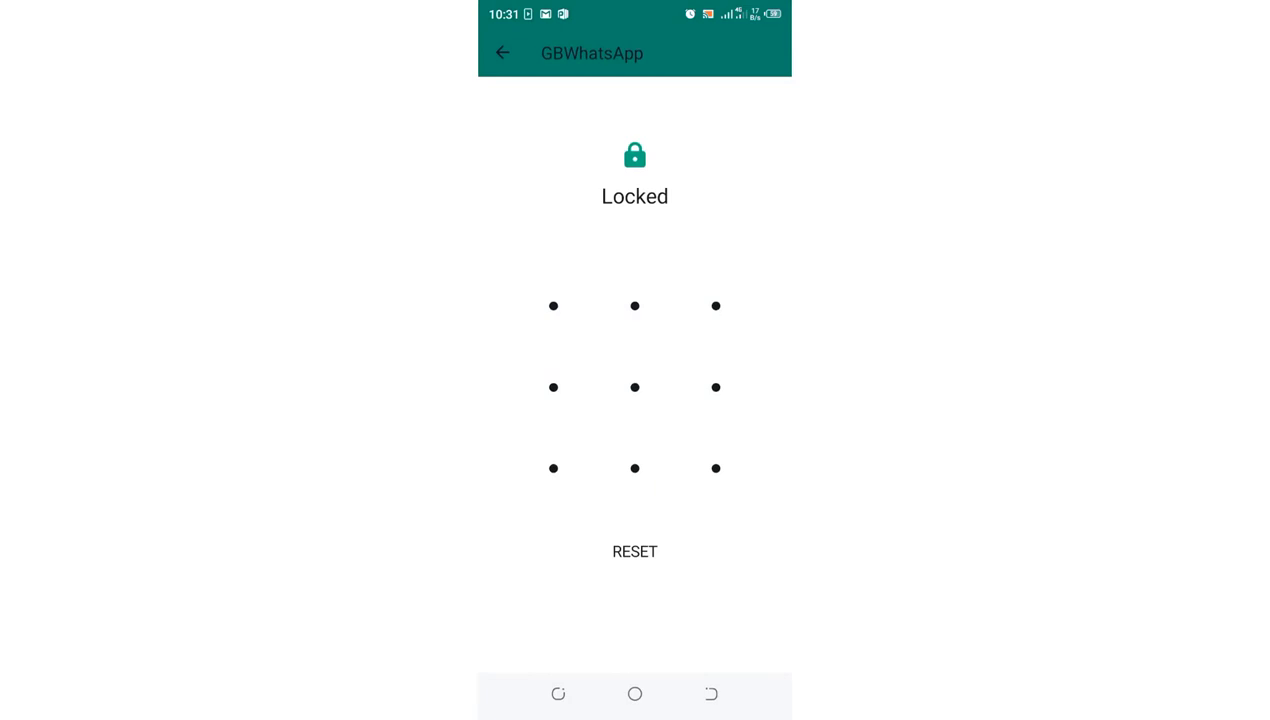
{"action": "left_click", "coordinate": [636, 552]}
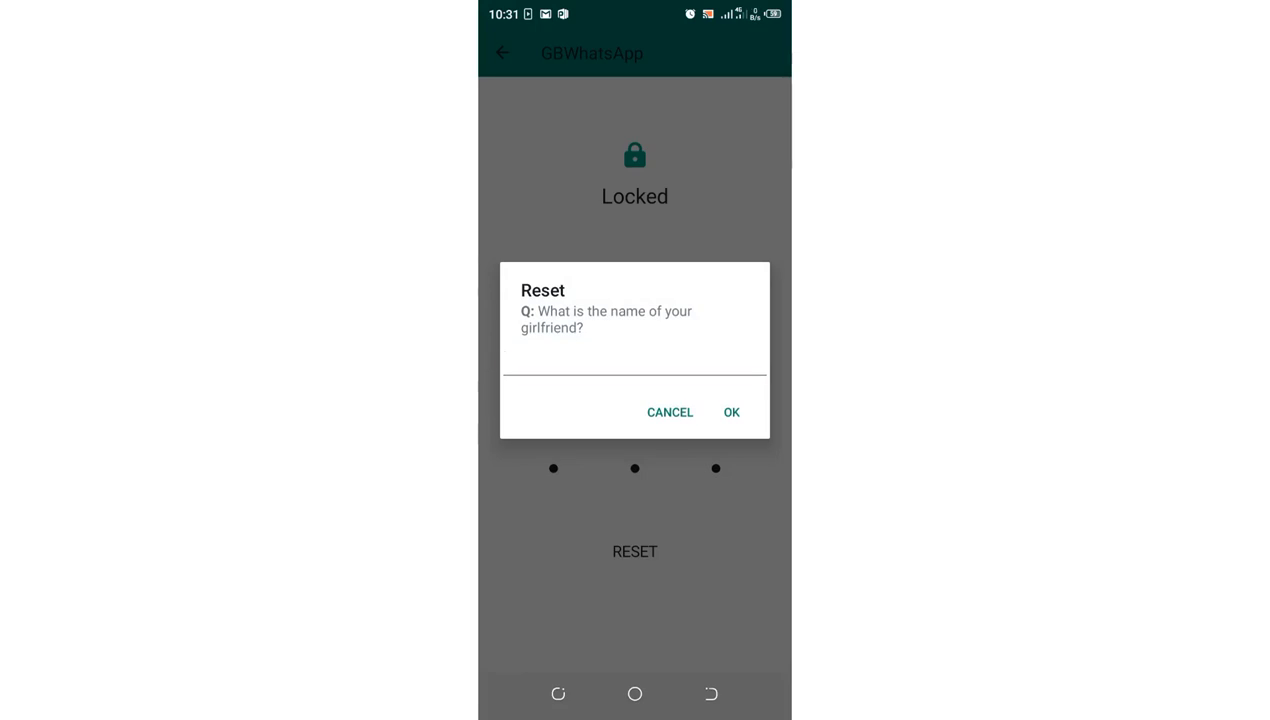
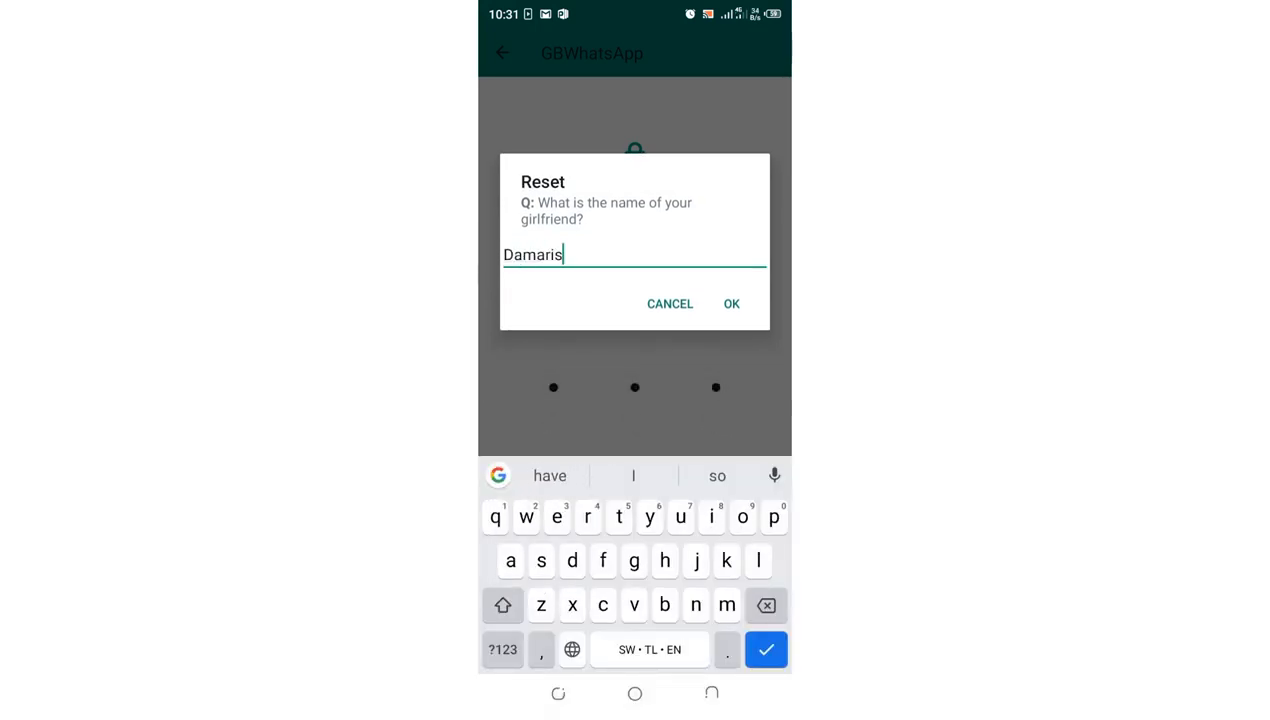
{"action": "left_click", "coordinate": [732, 304]}
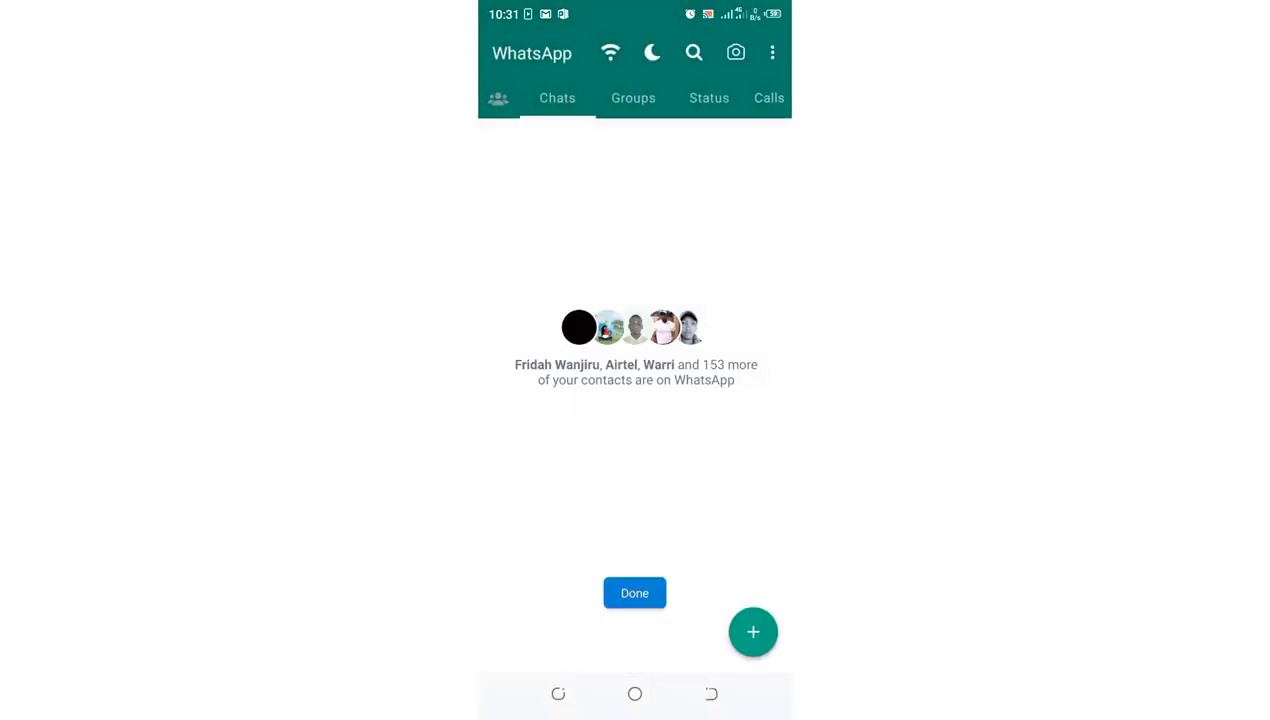
Step: Return to the pattern lock screen and reopen the Reset dialog with the recovery question
{"action": "left_click", "coordinate": [634, 592]}
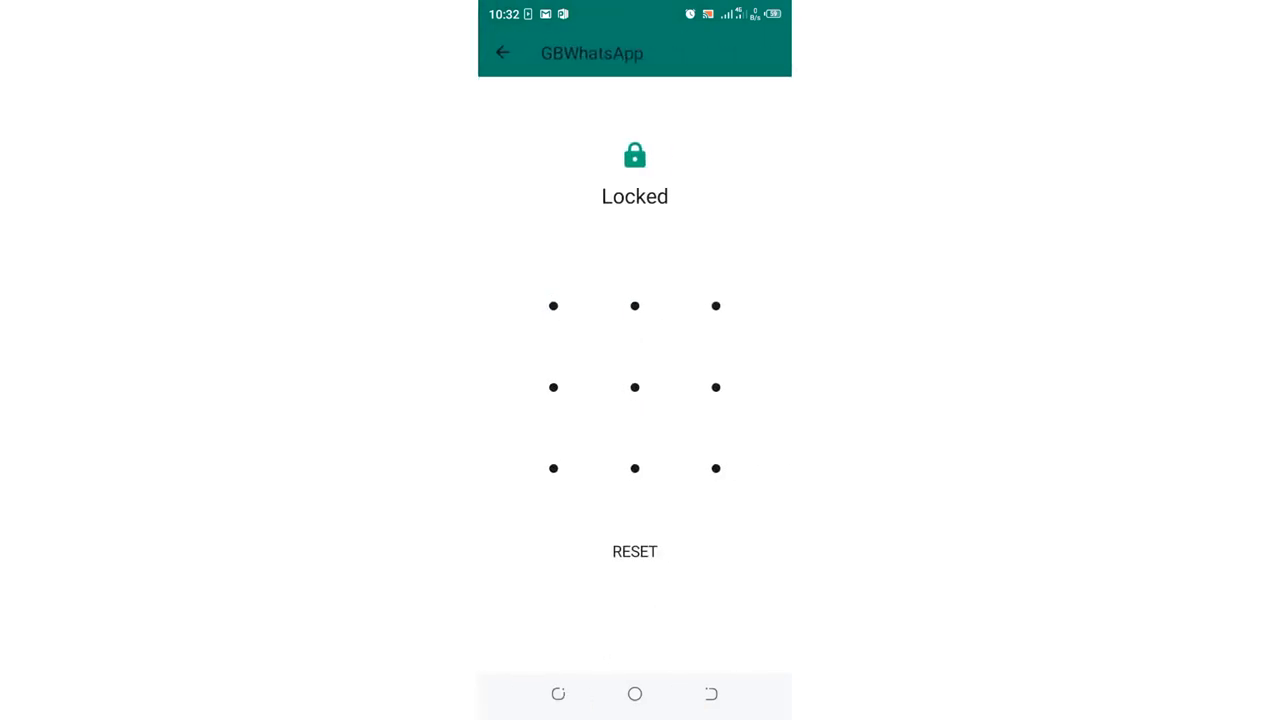
{"action": "left_click", "coordinate": [636, 552]}
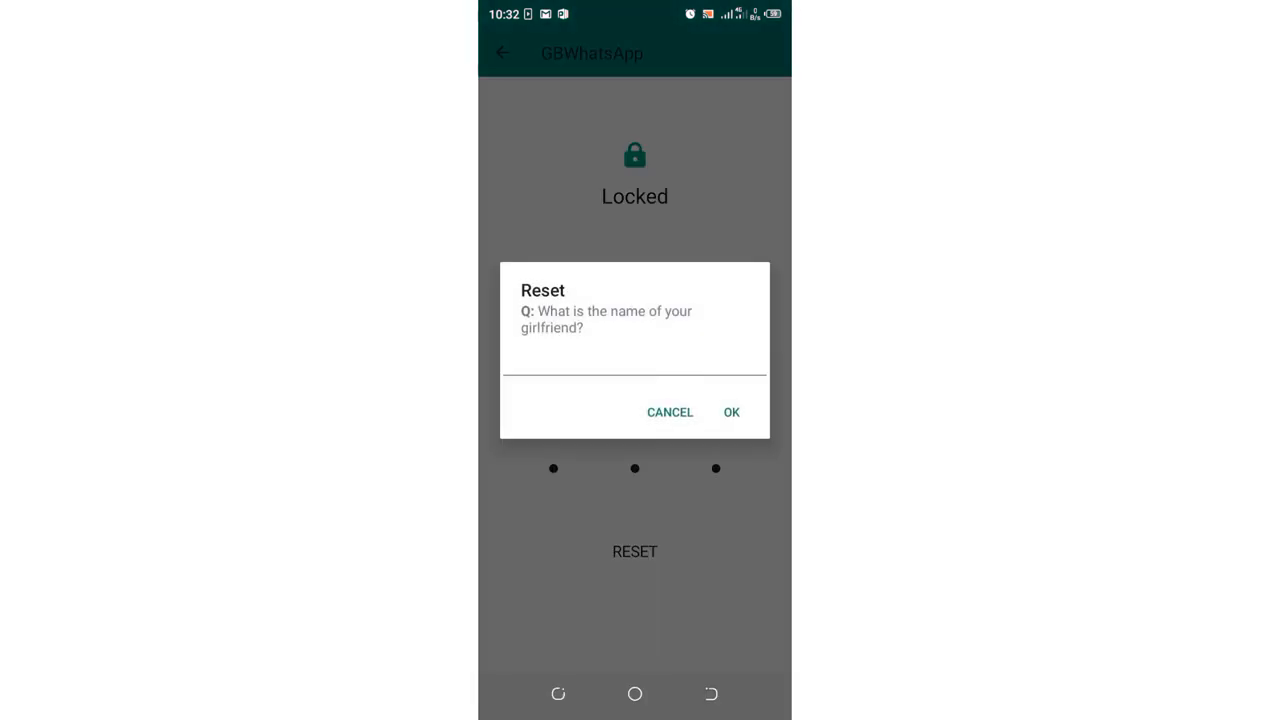